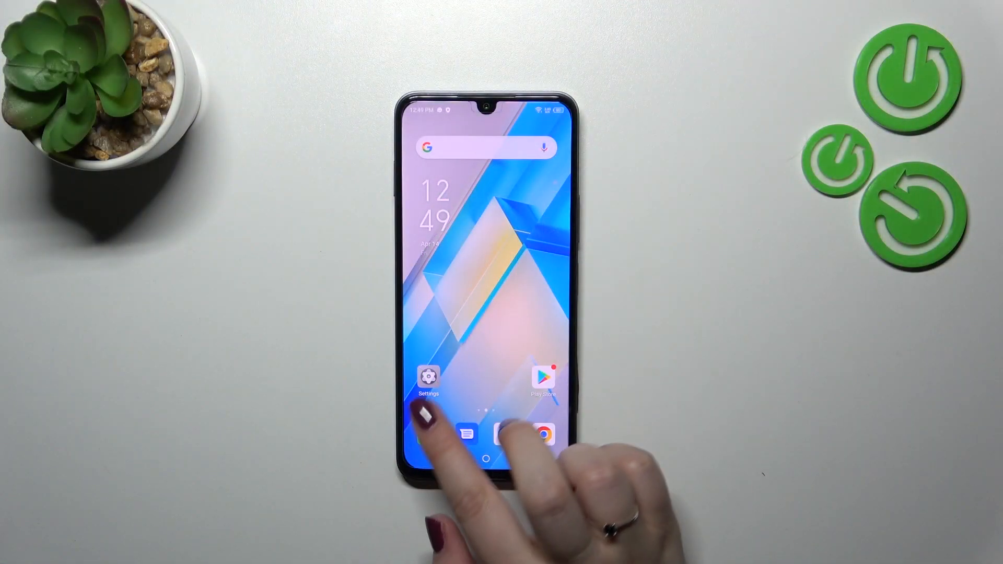
- Launch Android Settings from the home screen icon
{"action": "left_click", "coordinate": [429, 377]}
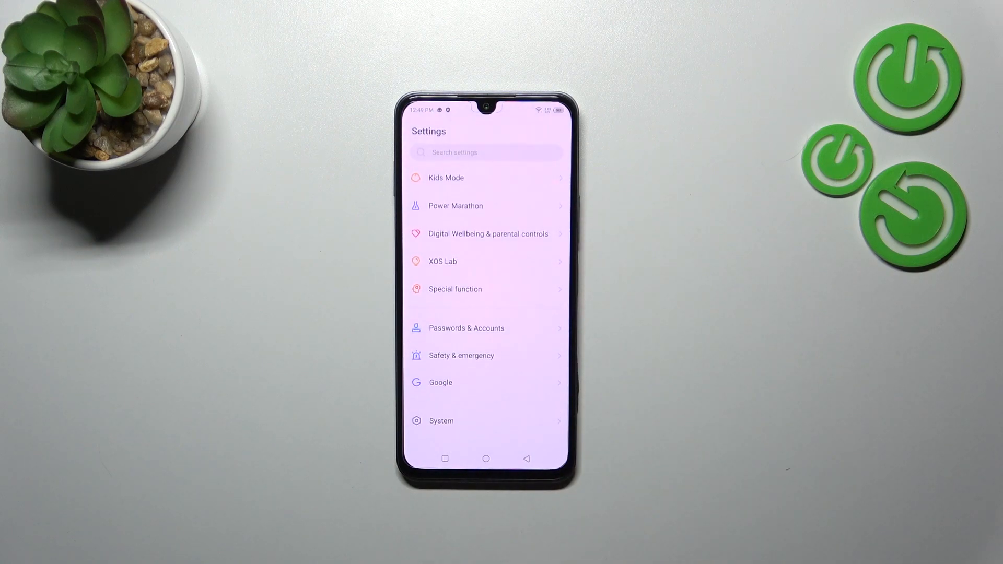
- Go into System, then the System navigation page showing three-button navigation selected
{"action": "left_click", "coordinate": [441, 420]}
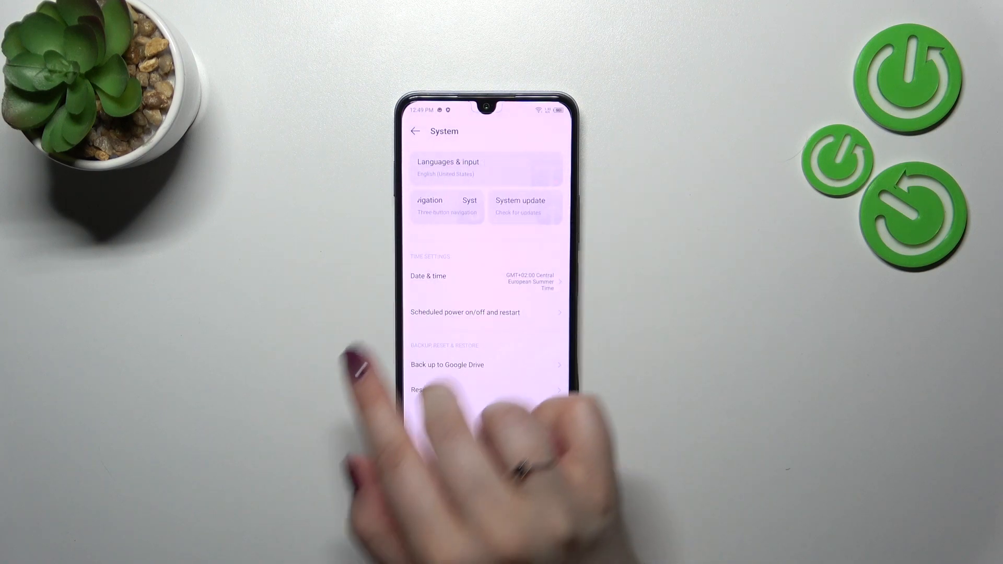
{"action": "left_click", "coordinate": [430, 206]}
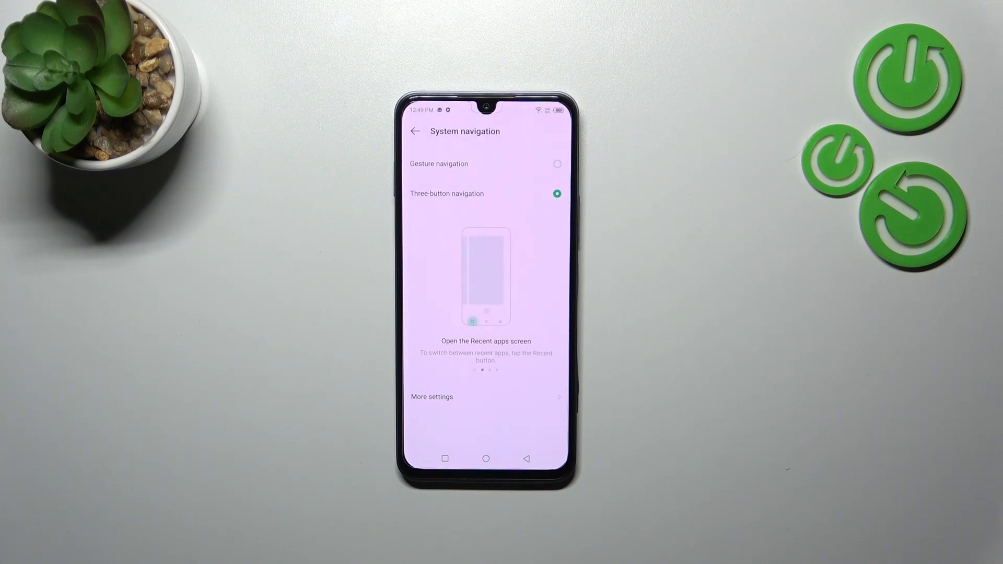
{"action": "scroll", "scroll_direction": "left", "scroll_amount": 3}
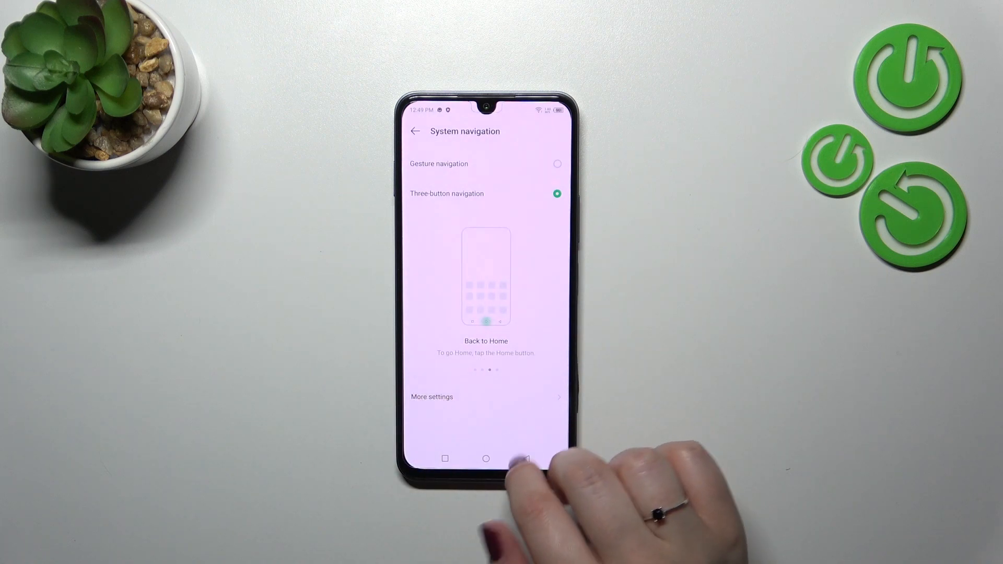
{"action": "mouse_move", "coordinate": [528, 461]}
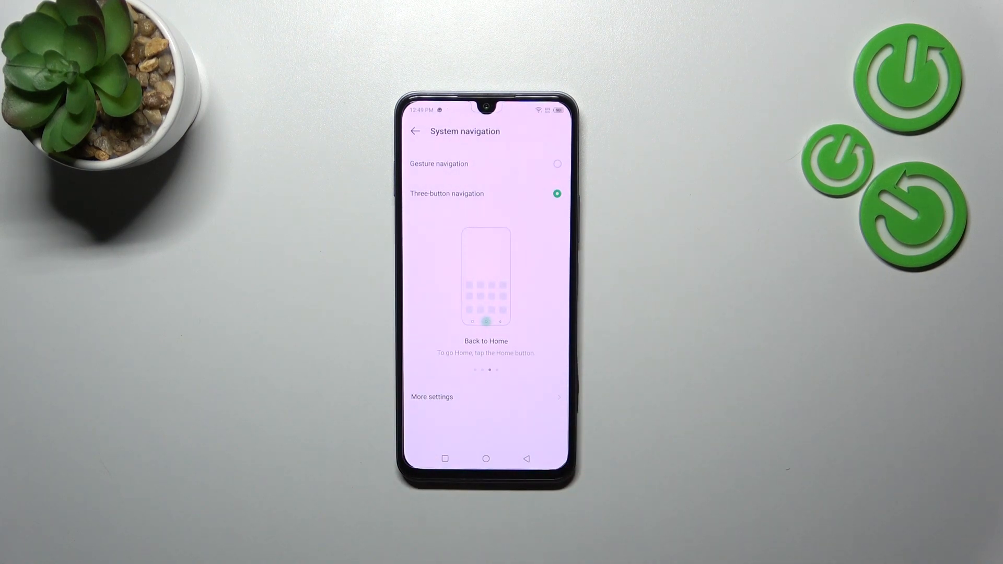
{"action": "left_click", "coordinate": [431, 397]}
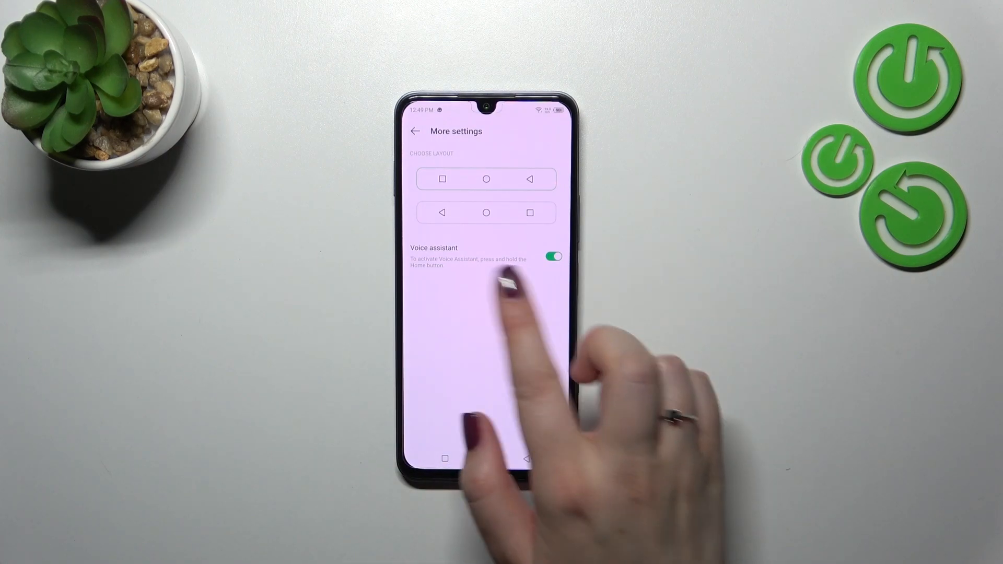
{"action": "left_click", "coordinate": [415, 131]}
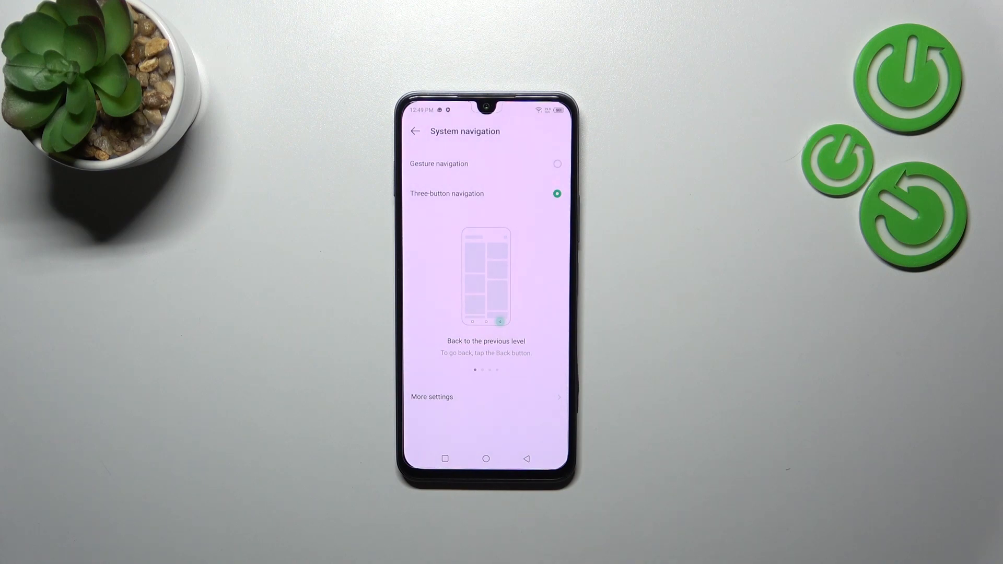
{"action": "left_click", "coordinate": [556, 164]}
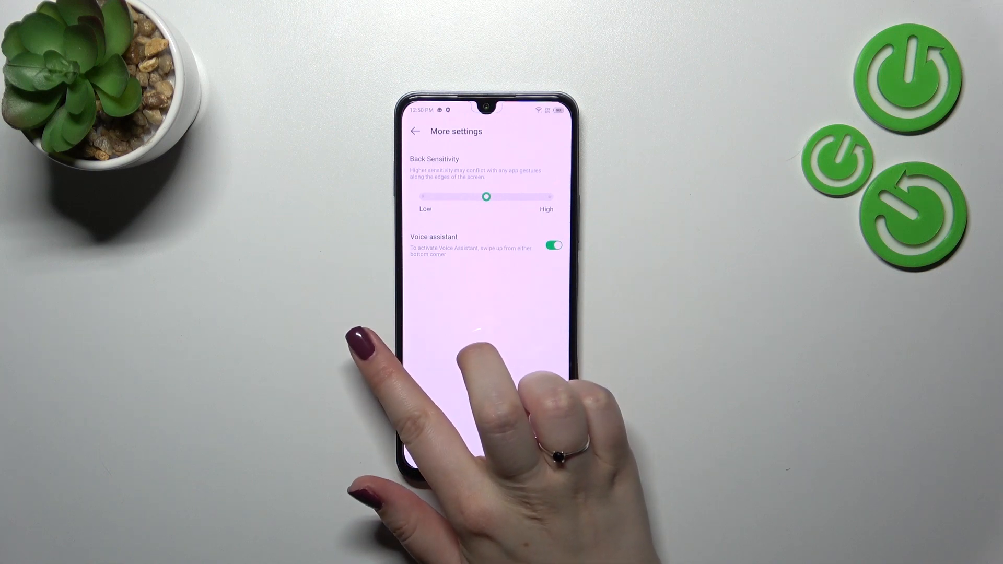
{"action": "mouse_move", "coordinate": [480, 384]}
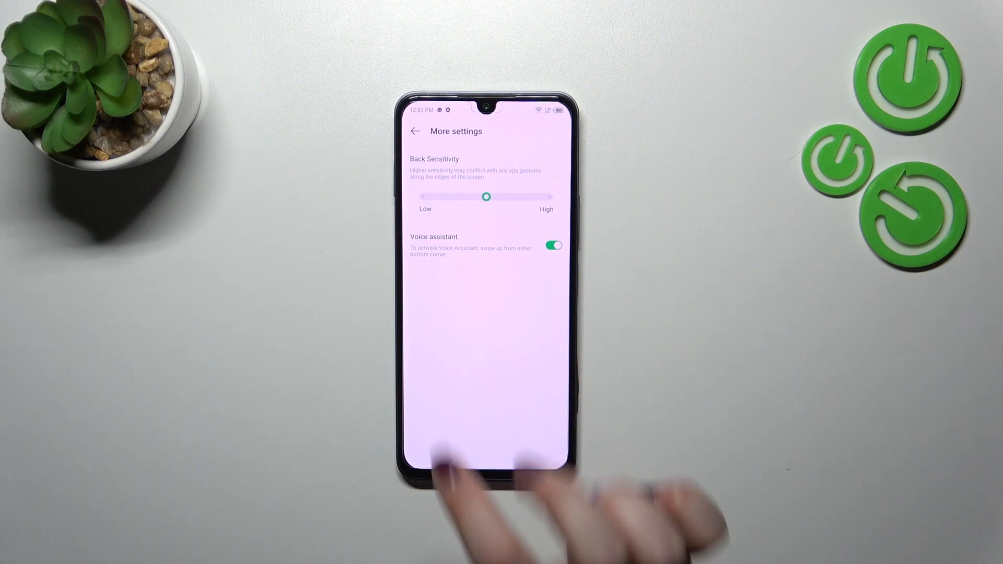
- Go back twice to the System page, now showing gesture navigation
{"action": "left_click", "coordinate": [414, 131]}
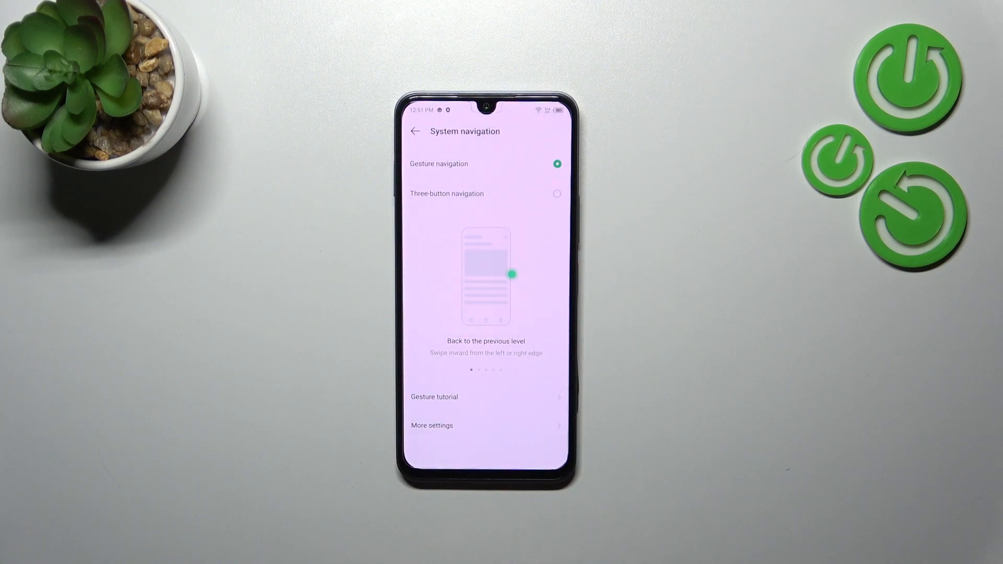
{"action": "left_click", "coordinate": [415, 131]}
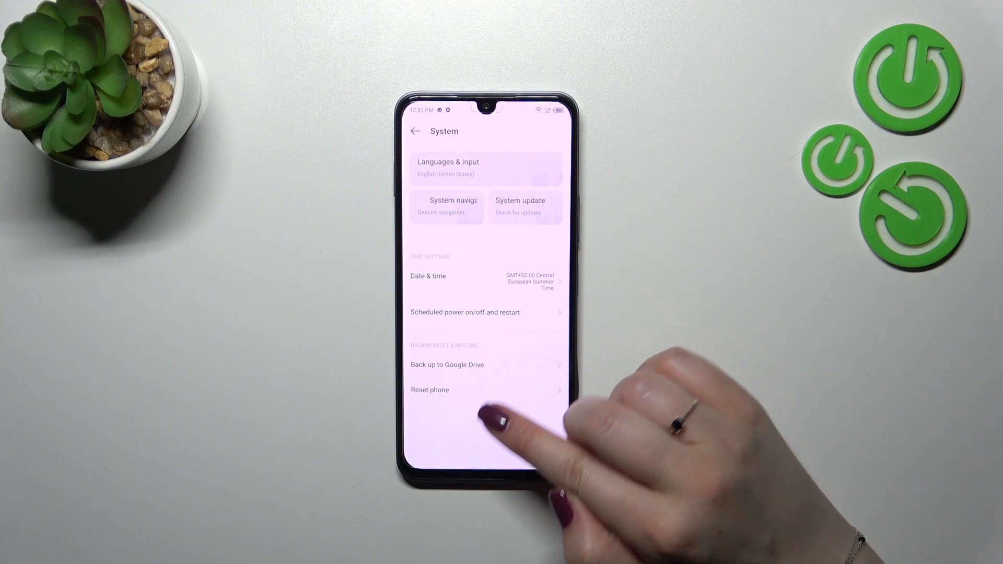
{"action": "mouse_move", "coordinate": [499, 281]}
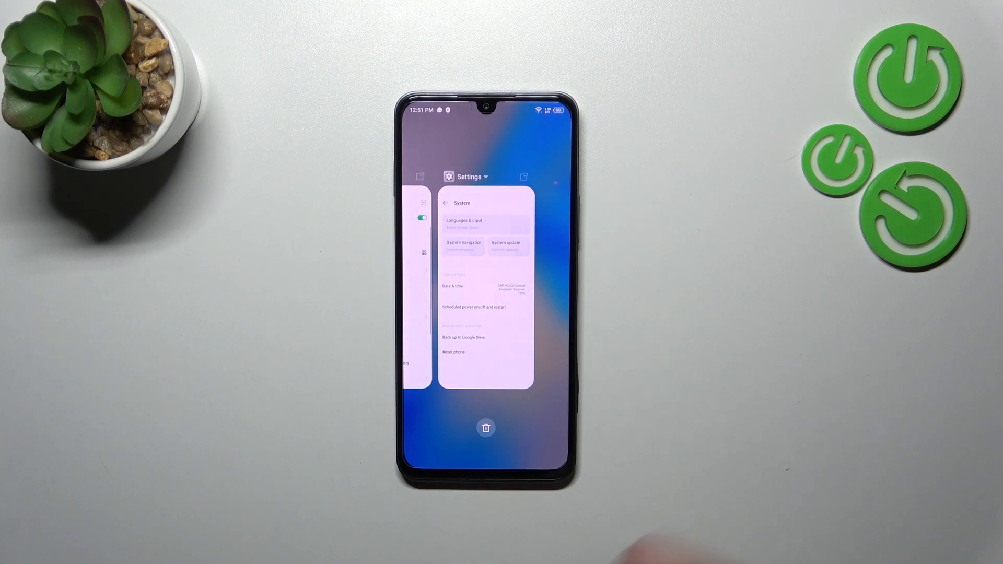
- Exit the recent apps overview to the home screen, leaving Settings in the background
{"action": "left_click", "coordinate": [486, 428]}
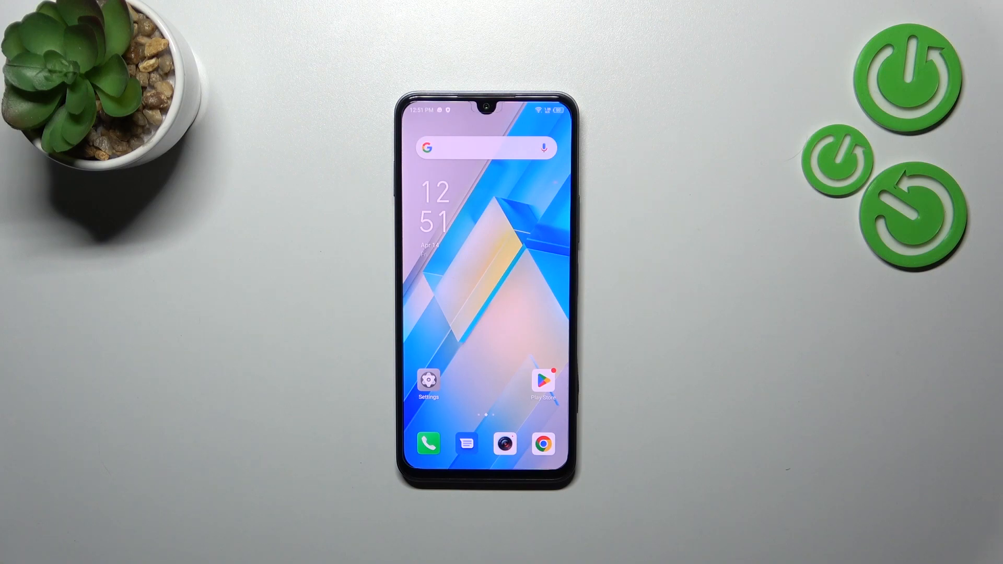